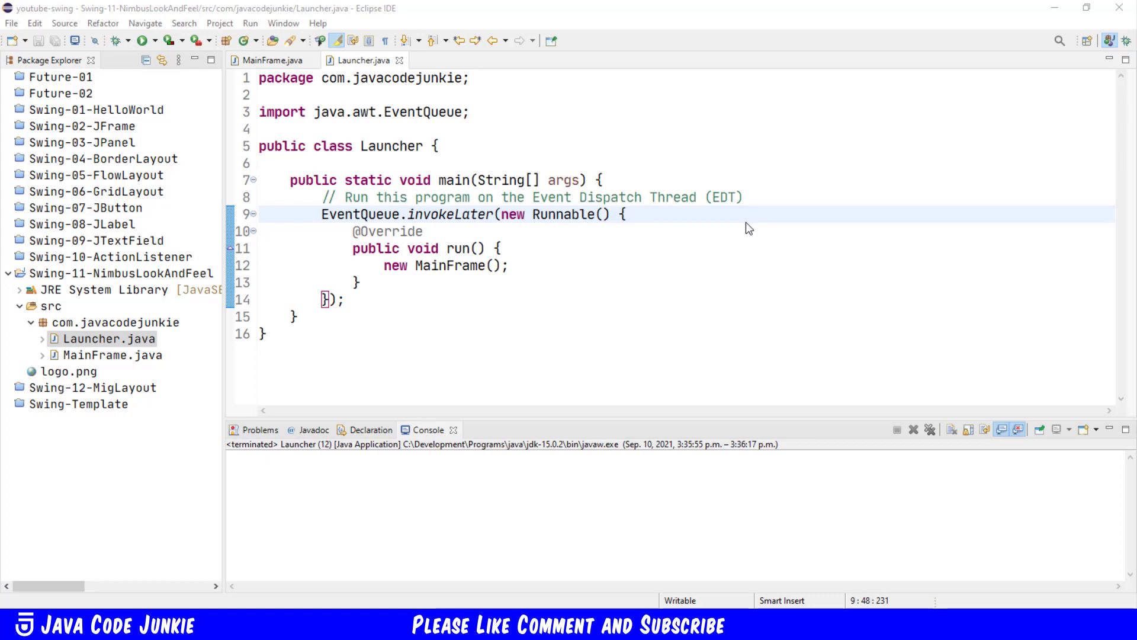
mouse_move(686, 223)
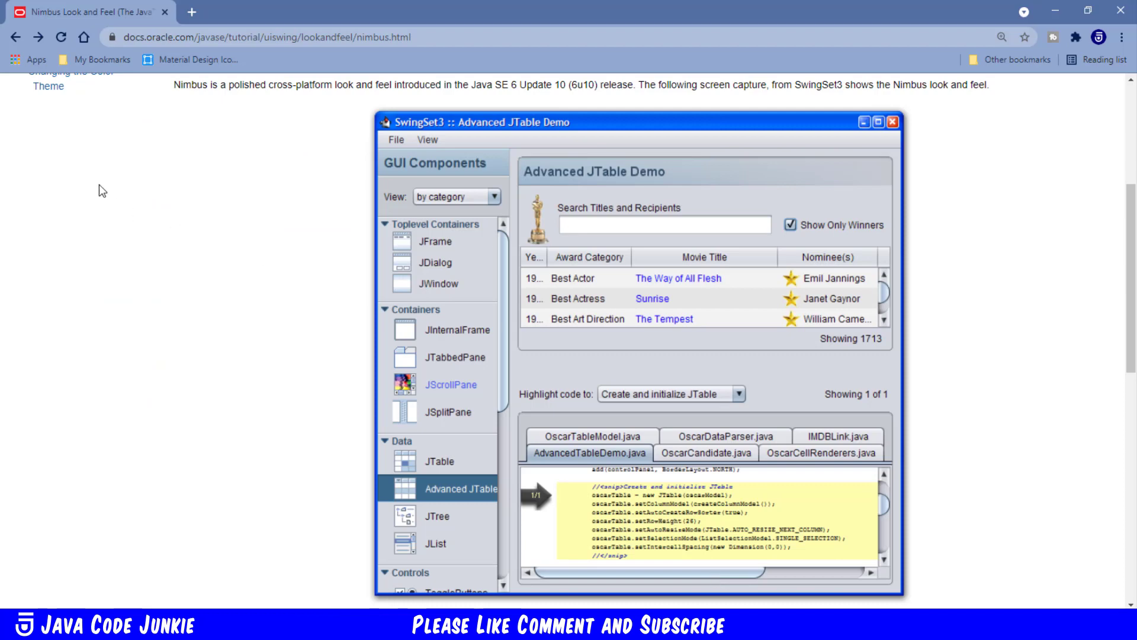
mouse_move(199, 201)
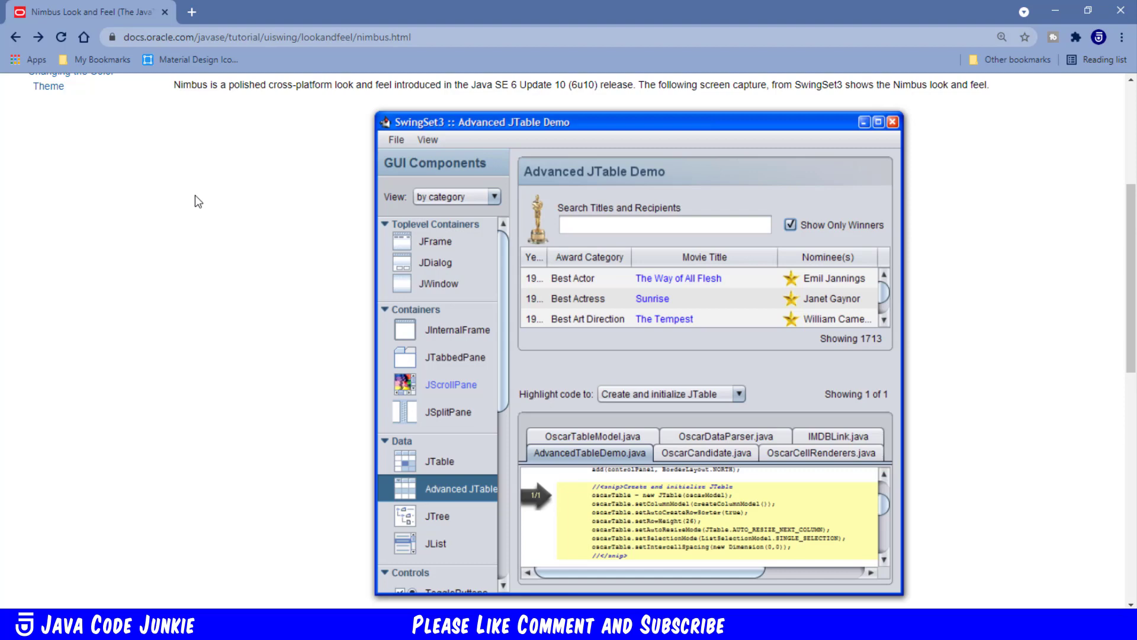
mouse_move(104, 243)
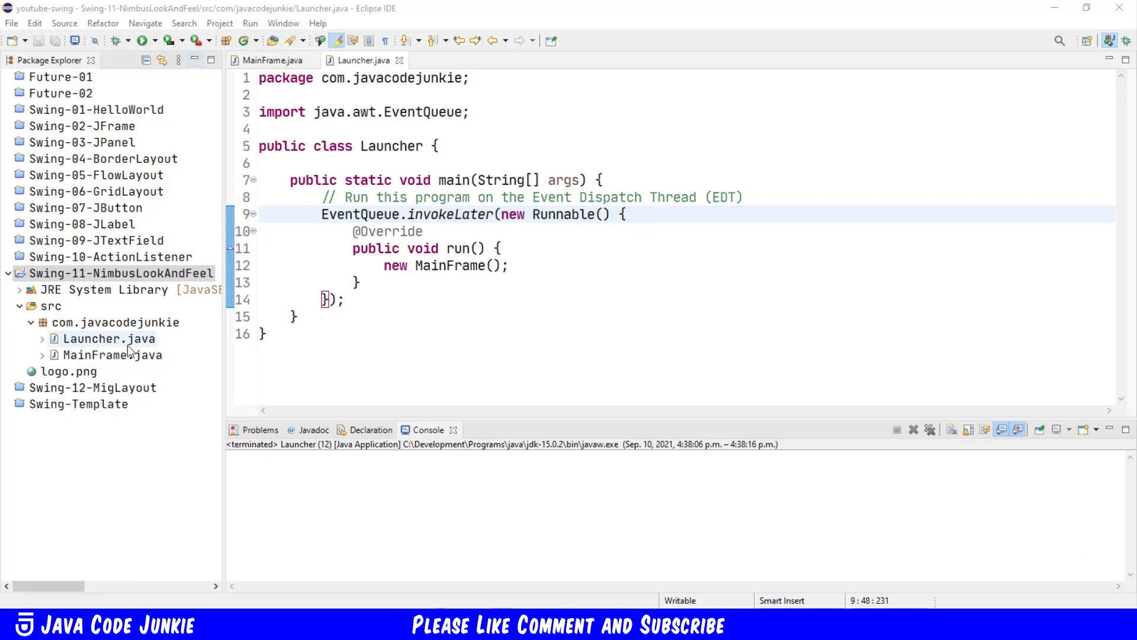
Run the Swing-11-NimbusLookAndFeel project as a Java application in its default look.
right_click(121, 273)
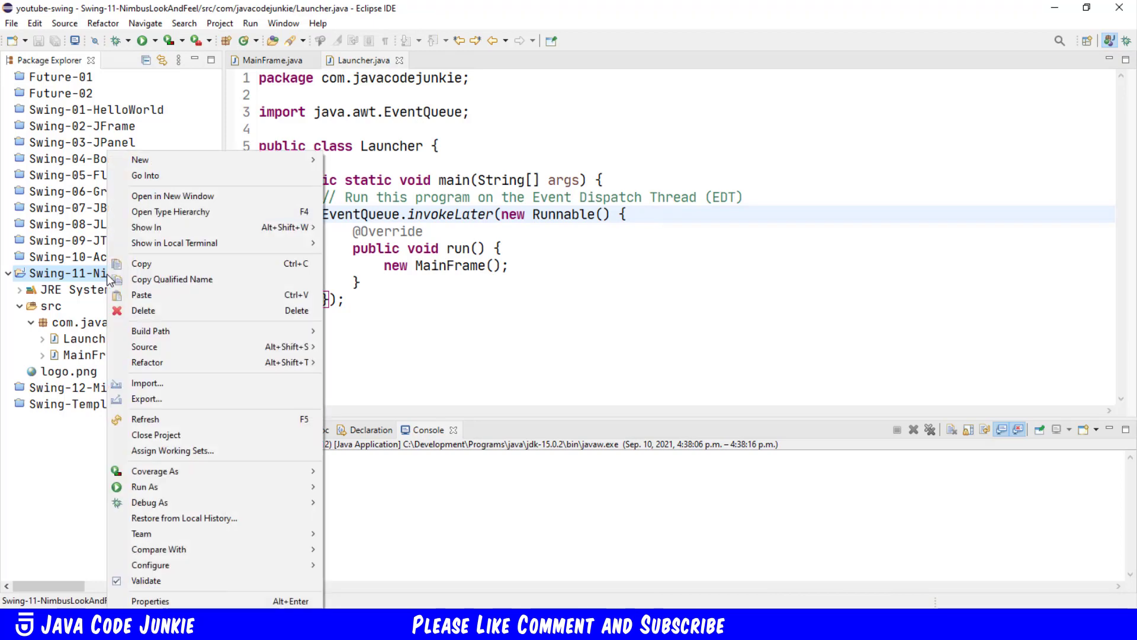
left_click(144, 487)
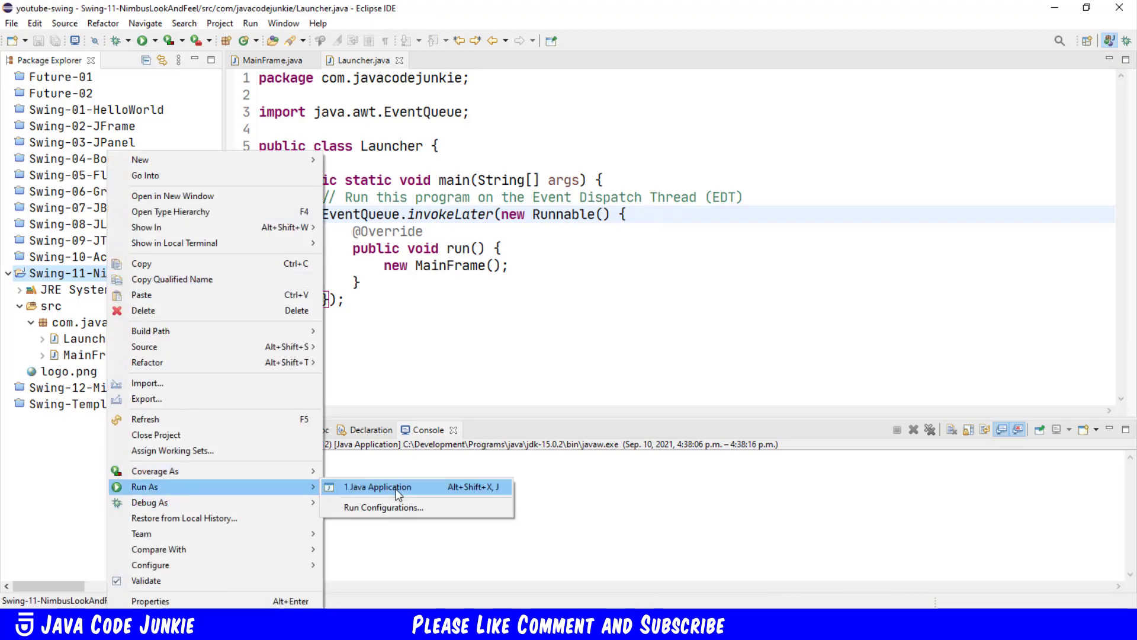
left_click(377, 487)
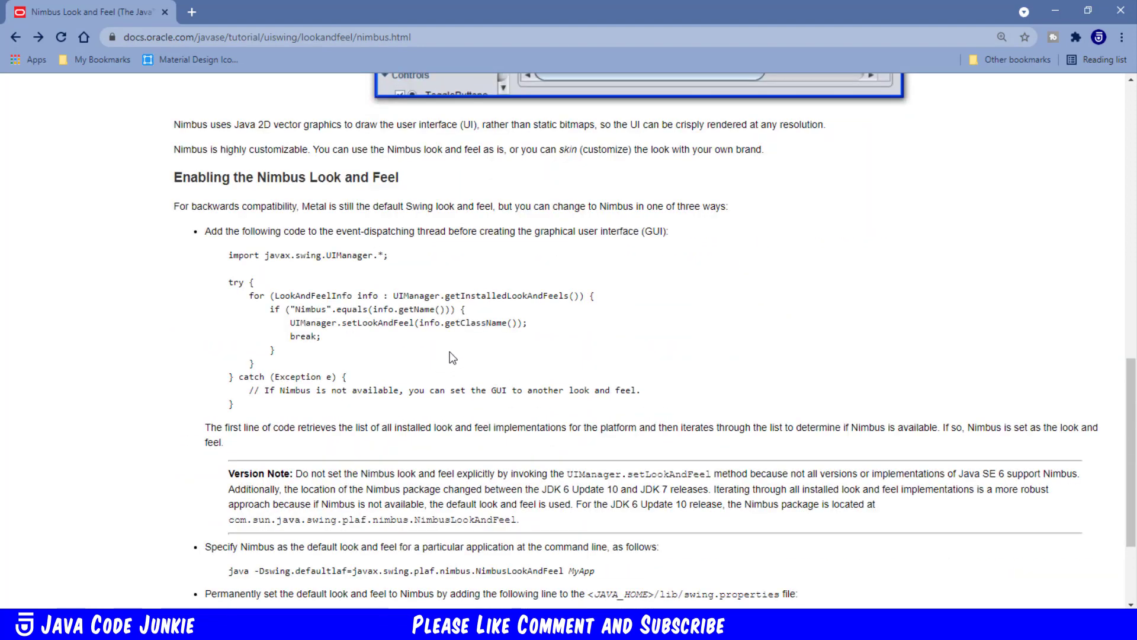
mouse_move(163, 187)
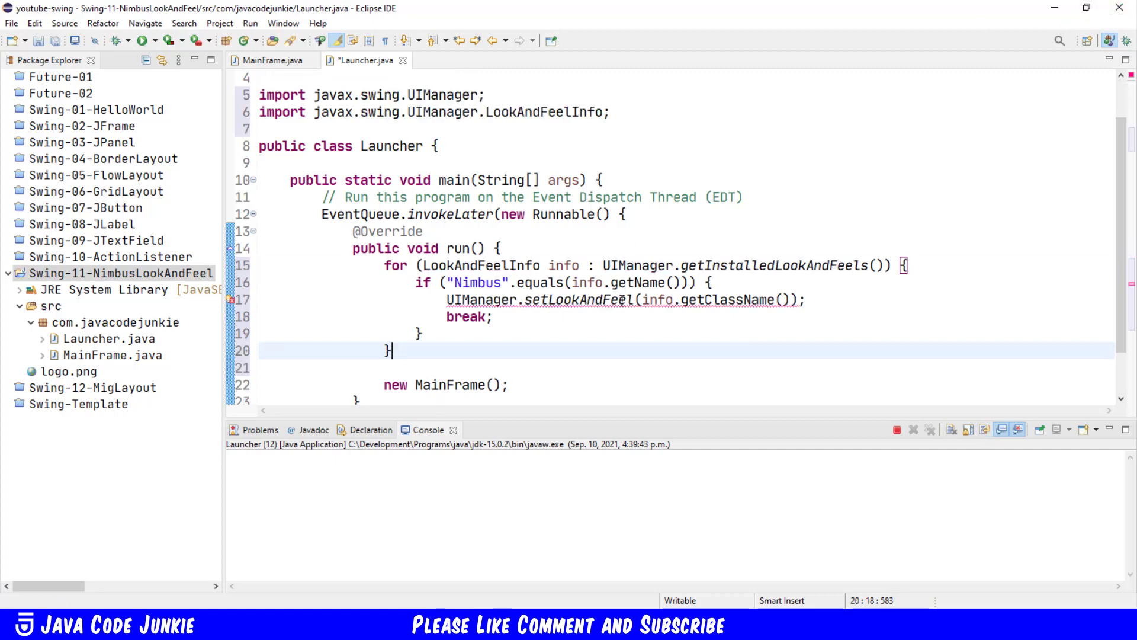
Wrap the setLookAndFeel call in a try/multi-catch block and save Launcher.java.
left_click(616, 300)
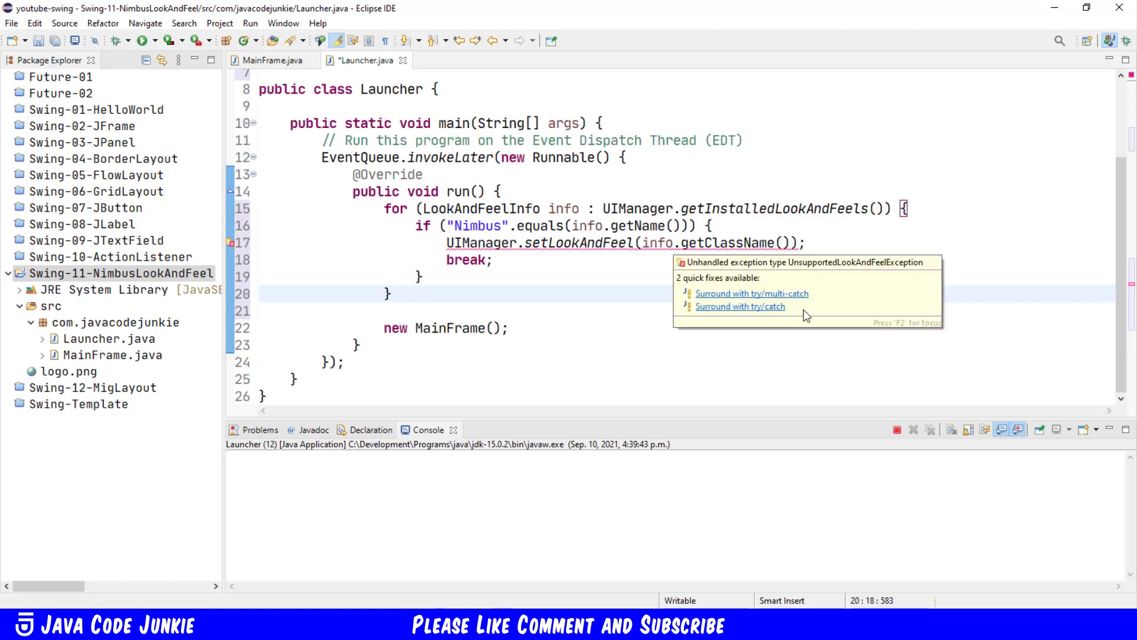
left_click(741, 306)
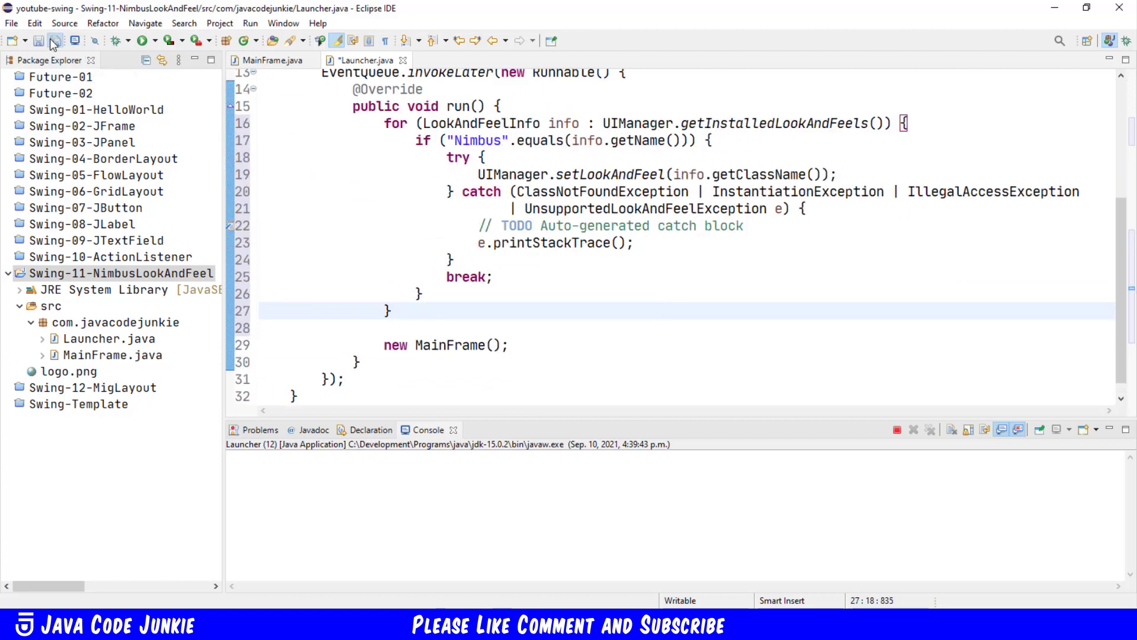
left_click(40, 41)
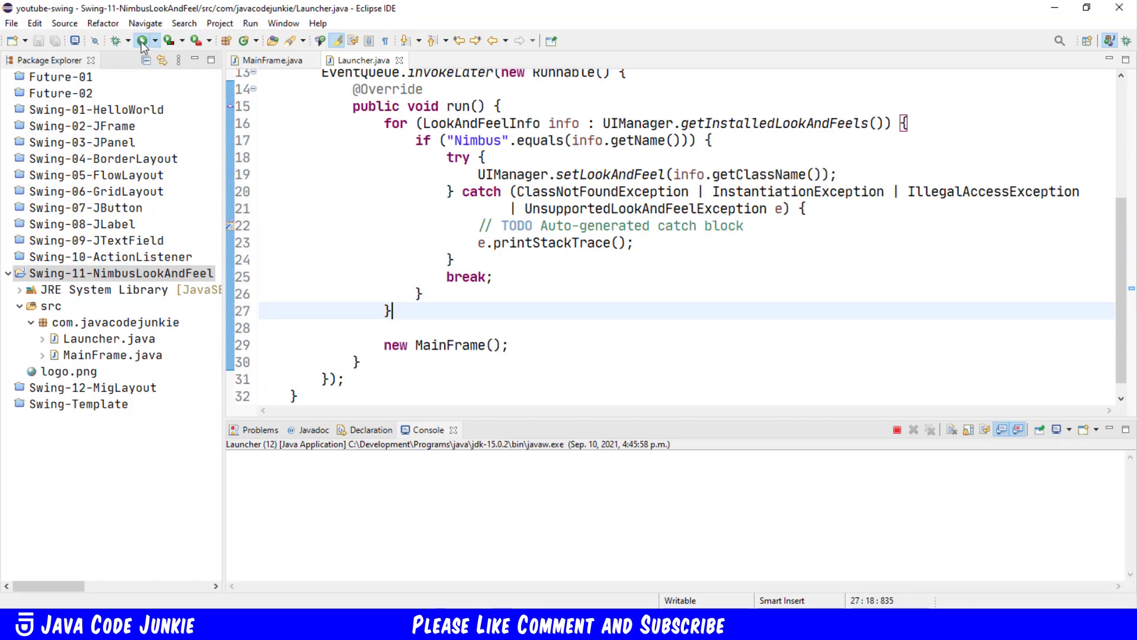
Rerun Launcher to open the Nimbus-styled 'Set Nimbus Look and Feel' window.
left_click(143, 39)
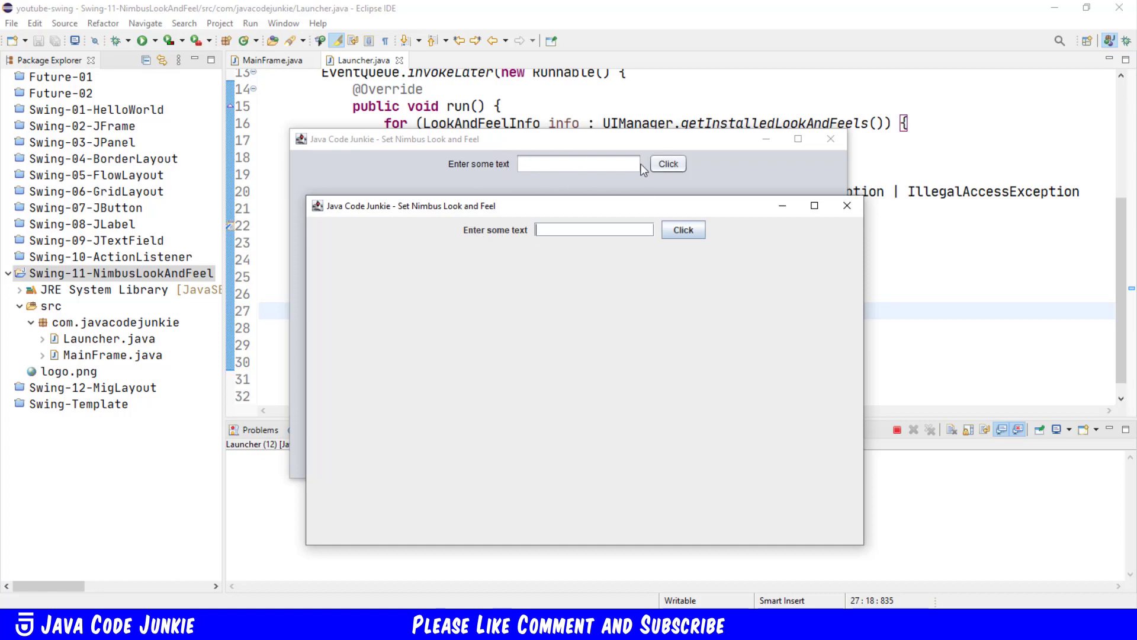
mouse_move(585, 251)
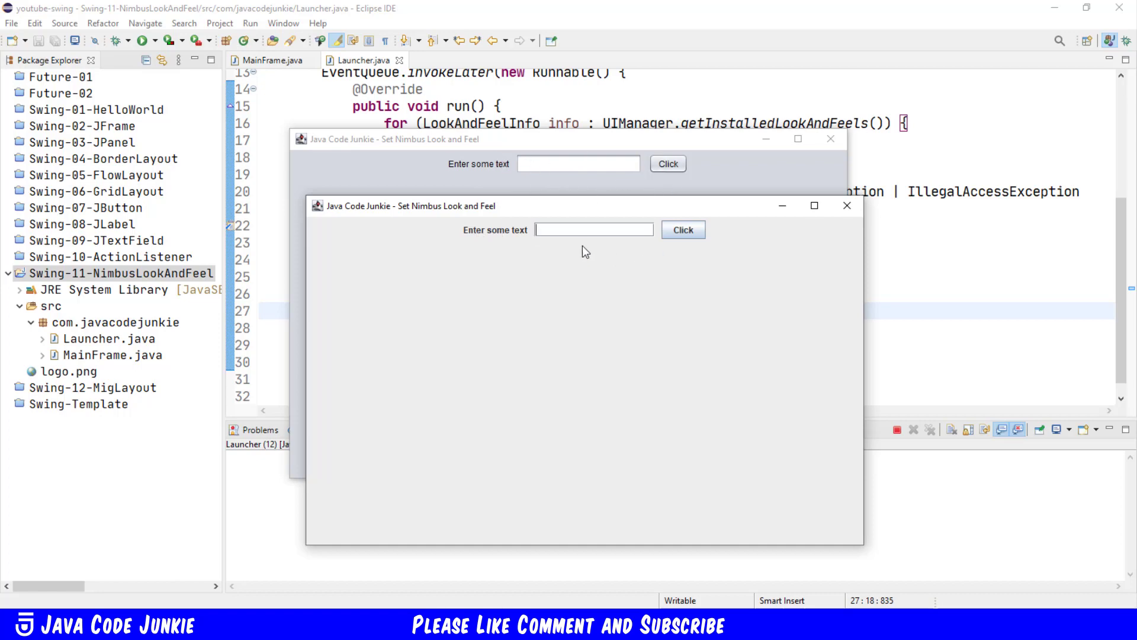
mouse_move(724, 267)
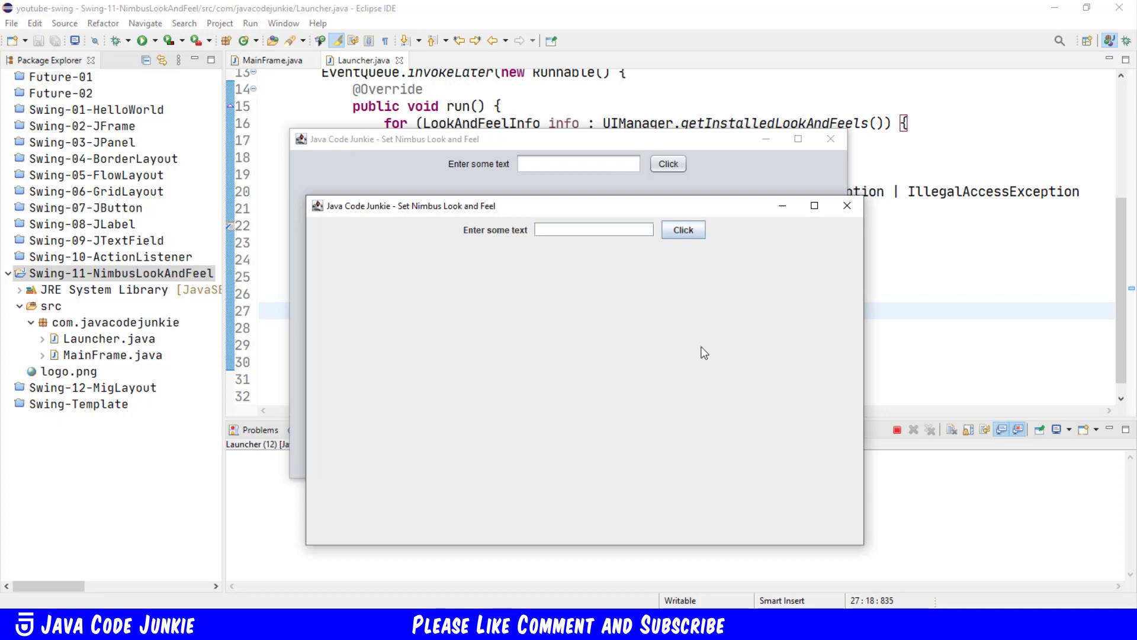
mouse_move(816, 306)
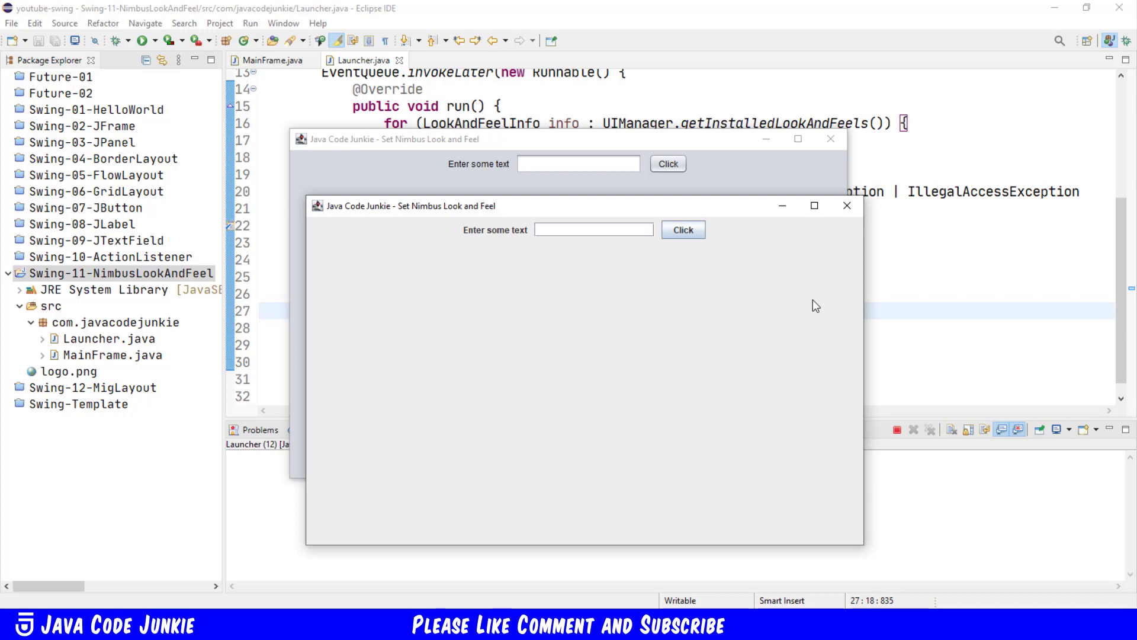